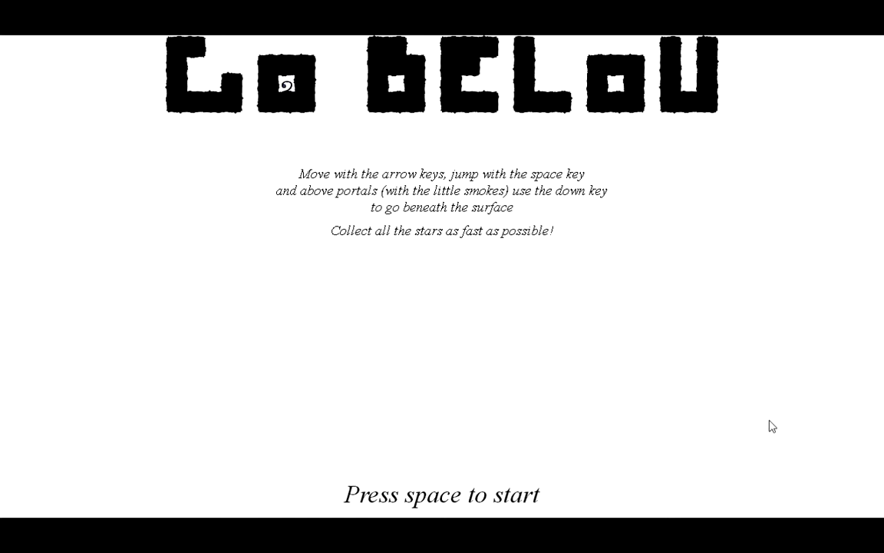
# - Start the game from the title screen and head left toward the stars and the lower tunnel
pyautogui.press('space')
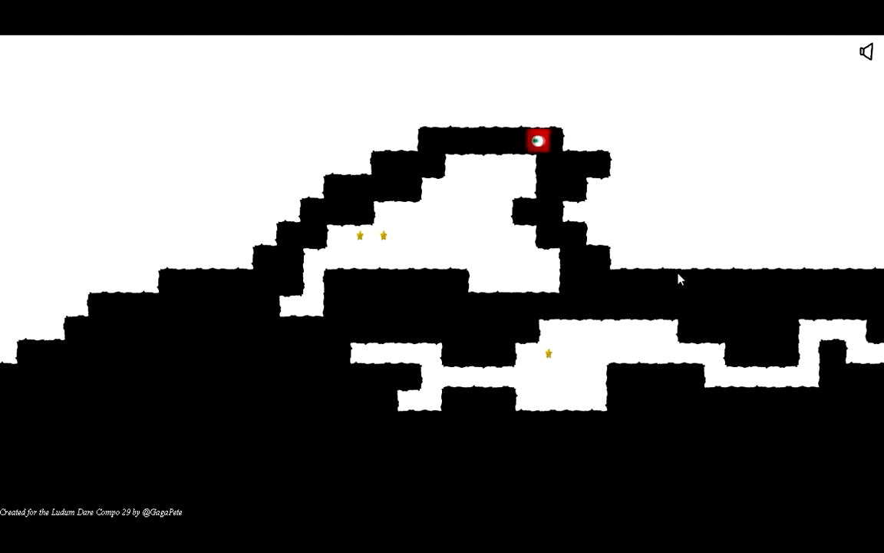
pyautogui.press('Left')
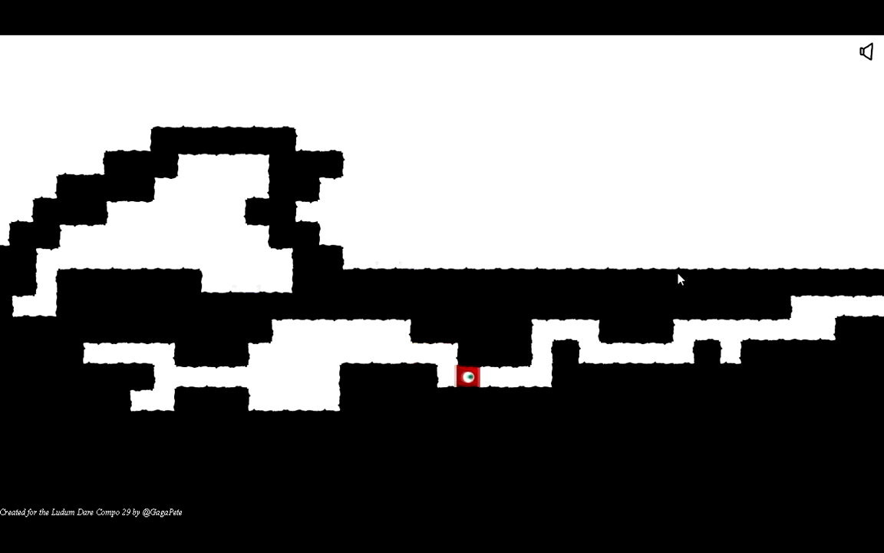
# - Walk the character right through the tunnels to the terrain beside the tall rock formation
pyautogui.press('Right')
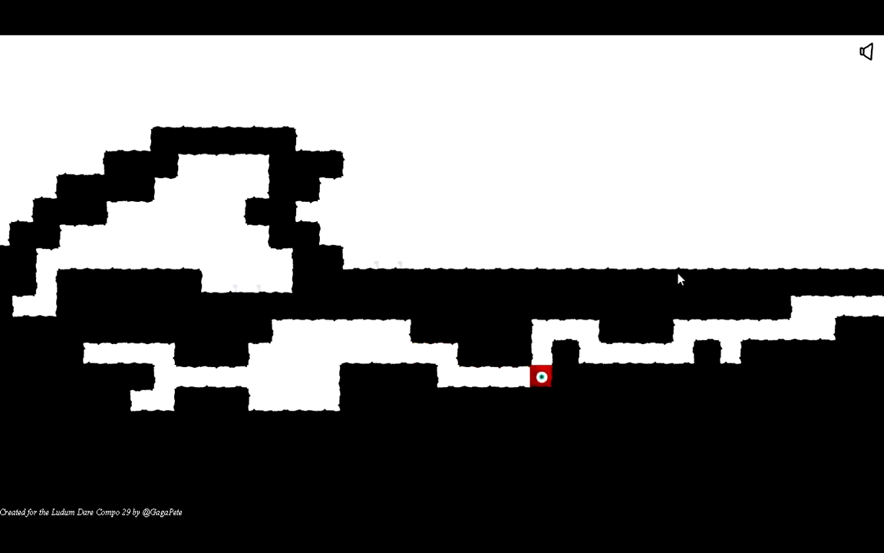
pyautogui.press('Right')
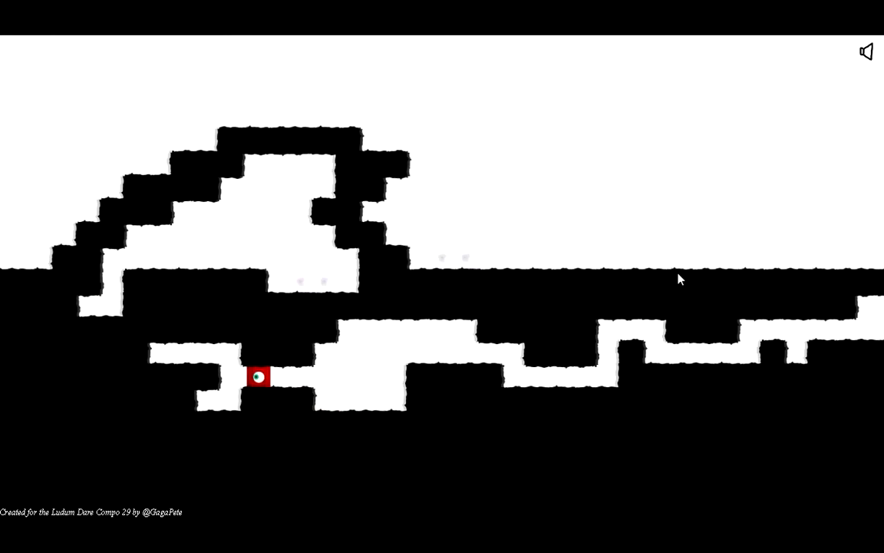
pyautogui.press('Right')
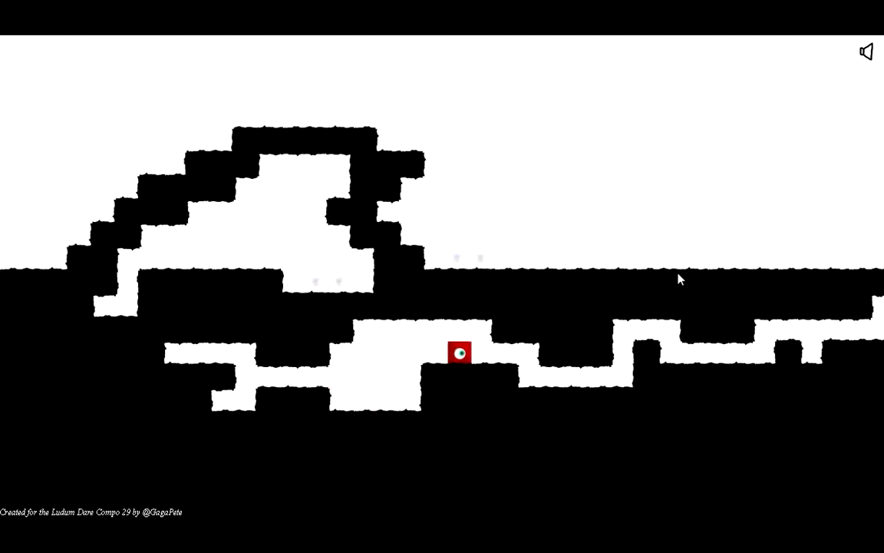
pyautogui.press('Right')
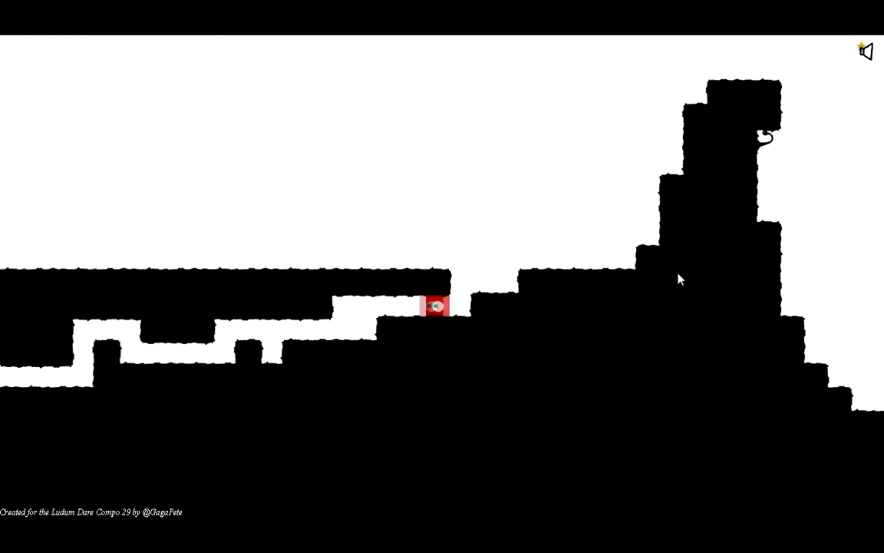
# - Step left to drop back into the lower tunnel, then walk right along the passage
pyautogui.press('Left')
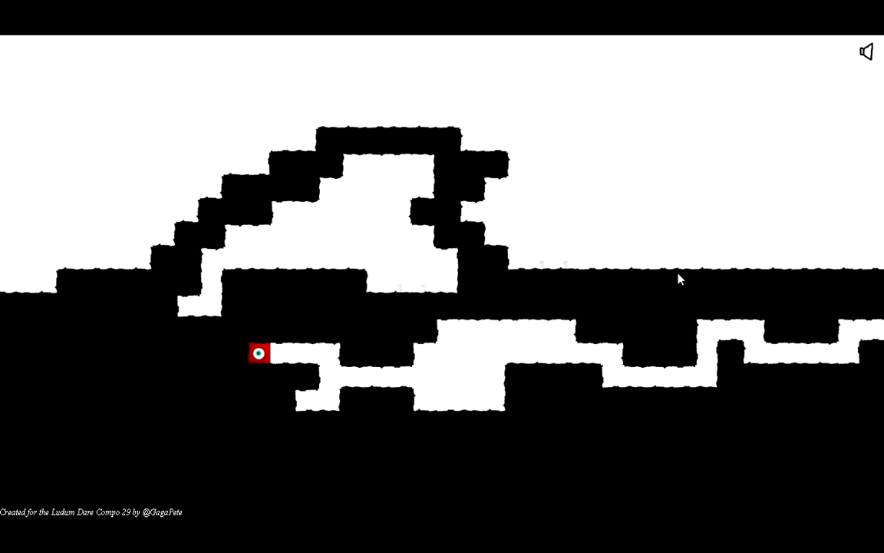
pyautogui.press('Right')
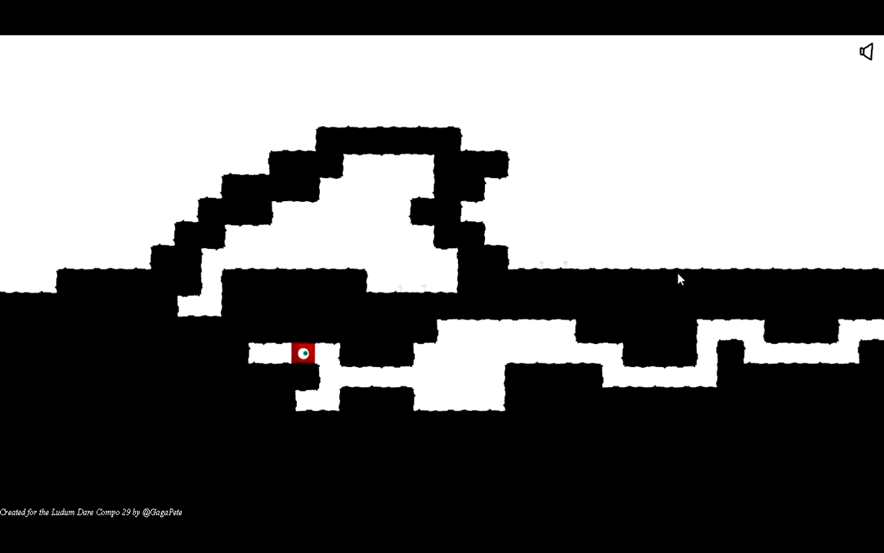
pyautogui.press('Right')
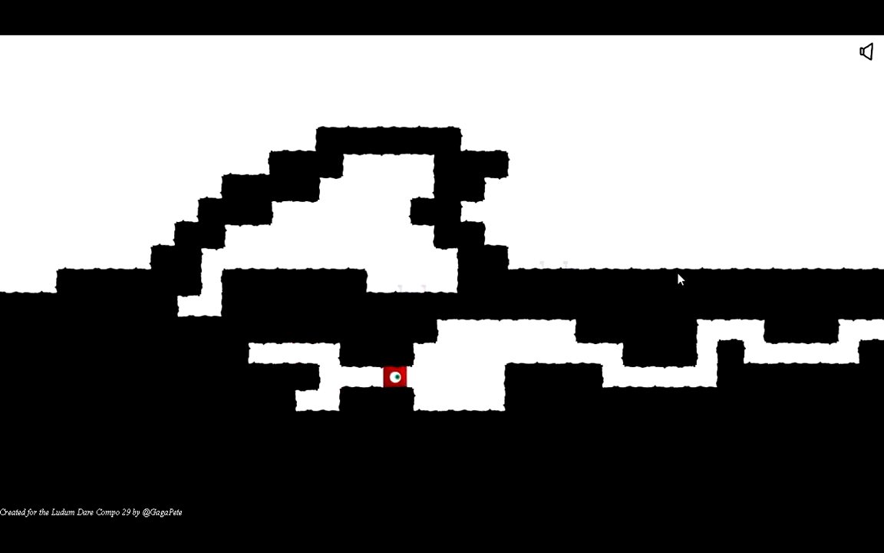
pyautogui.press('Right')
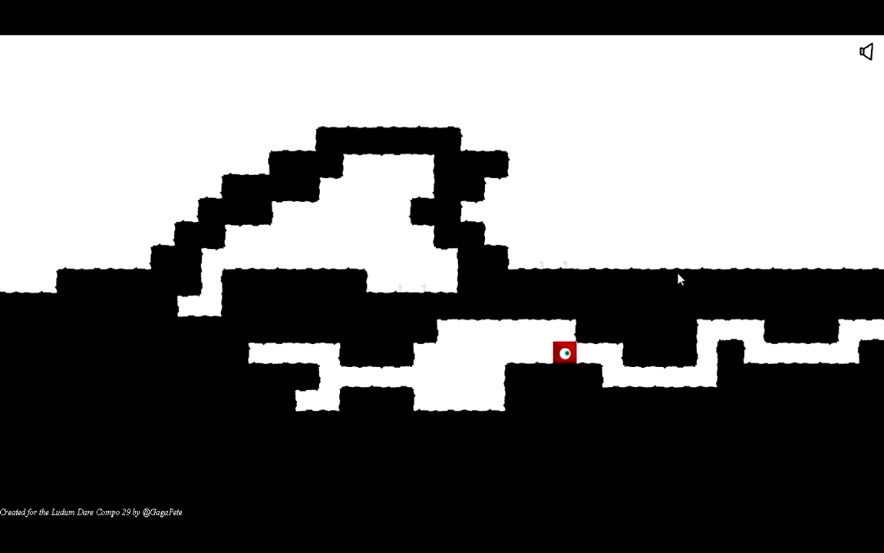